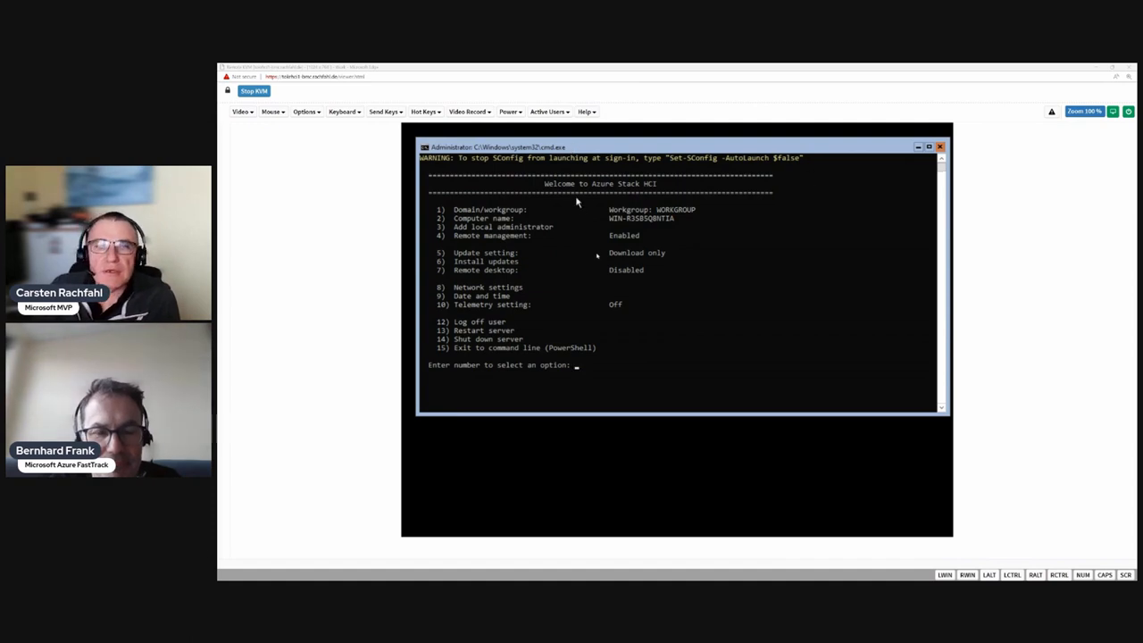
Step: Via option 9, set the time zone to (UTC+01:00) Amsterdam, Berlin, Bern, Rome, Stockholm, Vienna
{"action": "type", "text": "9"}
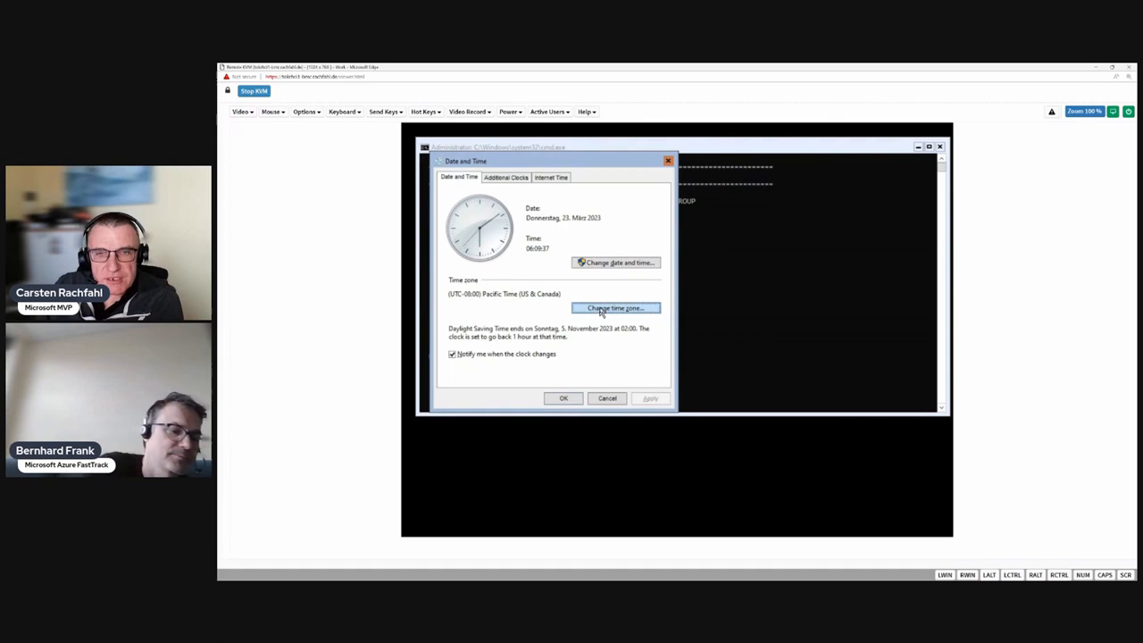
{"action": "left_click", "coordinate": [614, 307]}
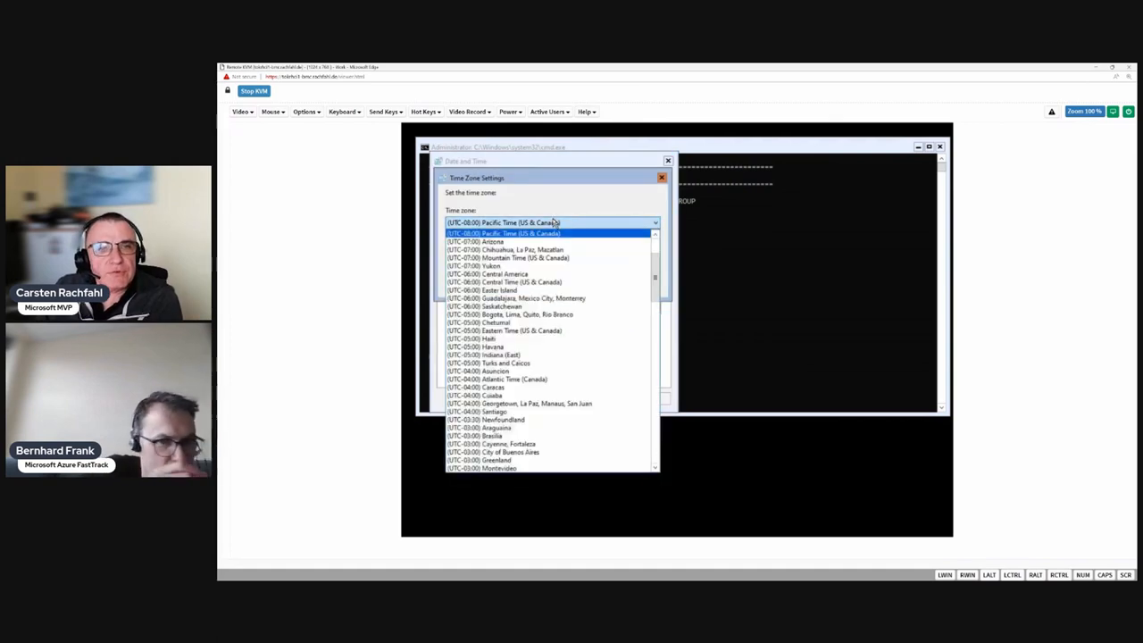
{"action": "scroll", "scroll_direction": "down", "scroll_amount": 3}
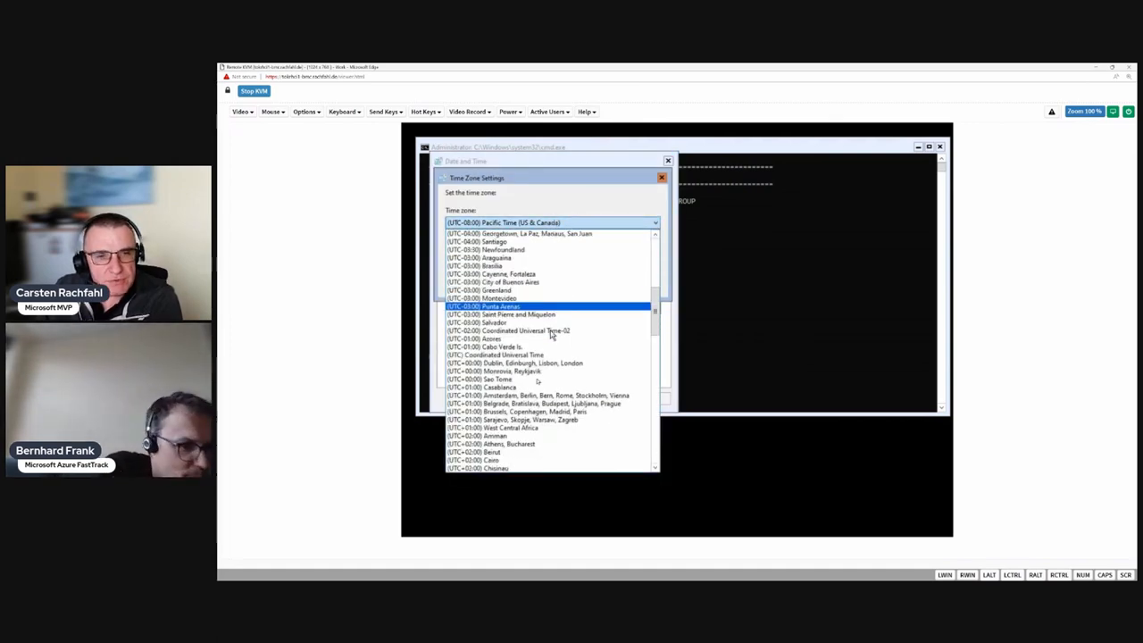
{"action": "left_click", "coordinate": [535, 394]}
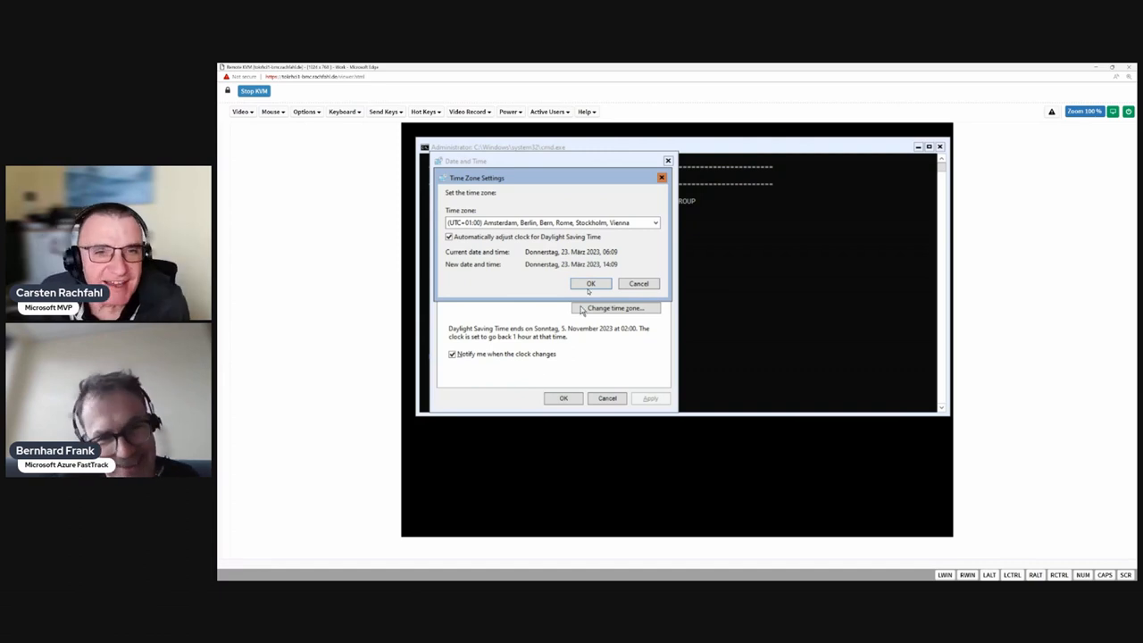
{"action": "left_click", "coordinate": [589, 282]}
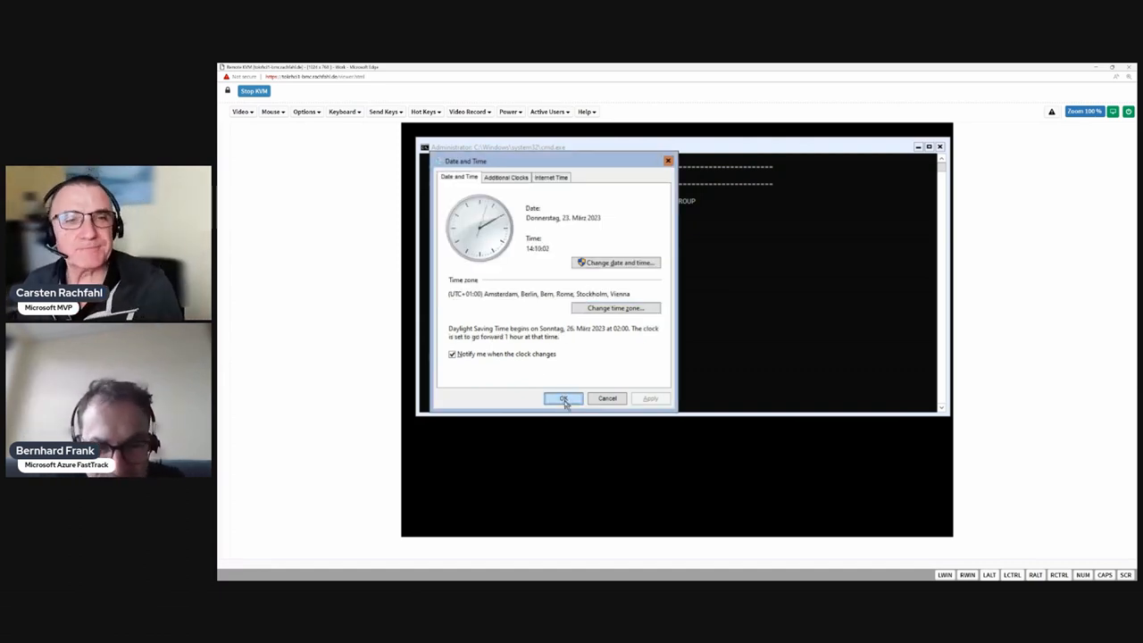
Step: Close Date and Time, then enable Remote Desktop for Network Level Authentication clients only
{"action": "left_click", "coordinate": [564, 398]}
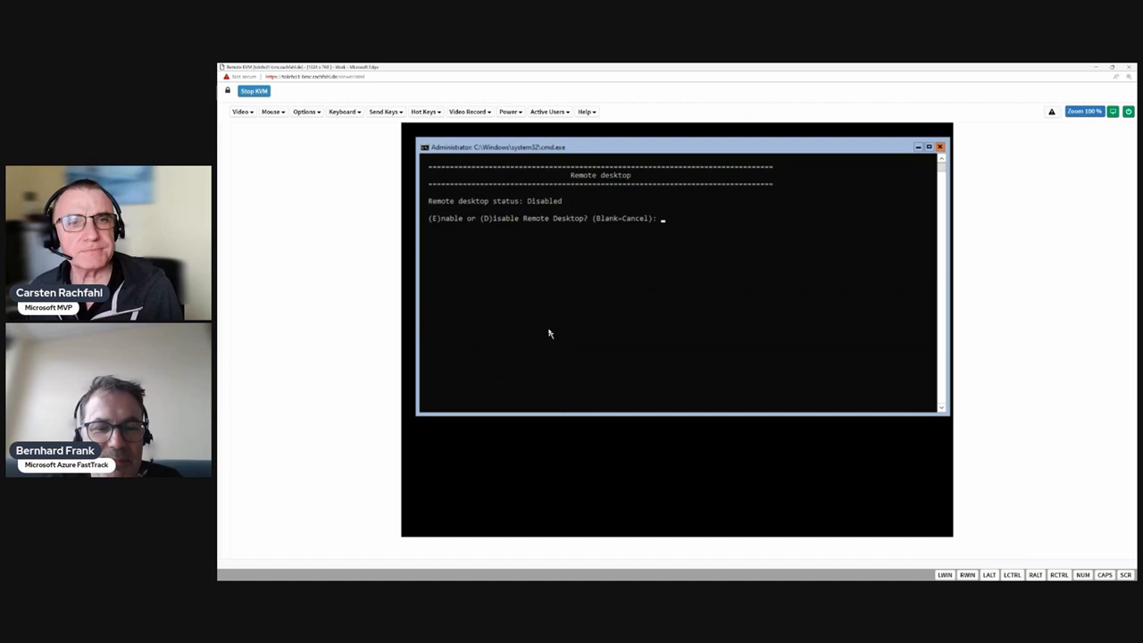
{"action": "type", "text": "e"}
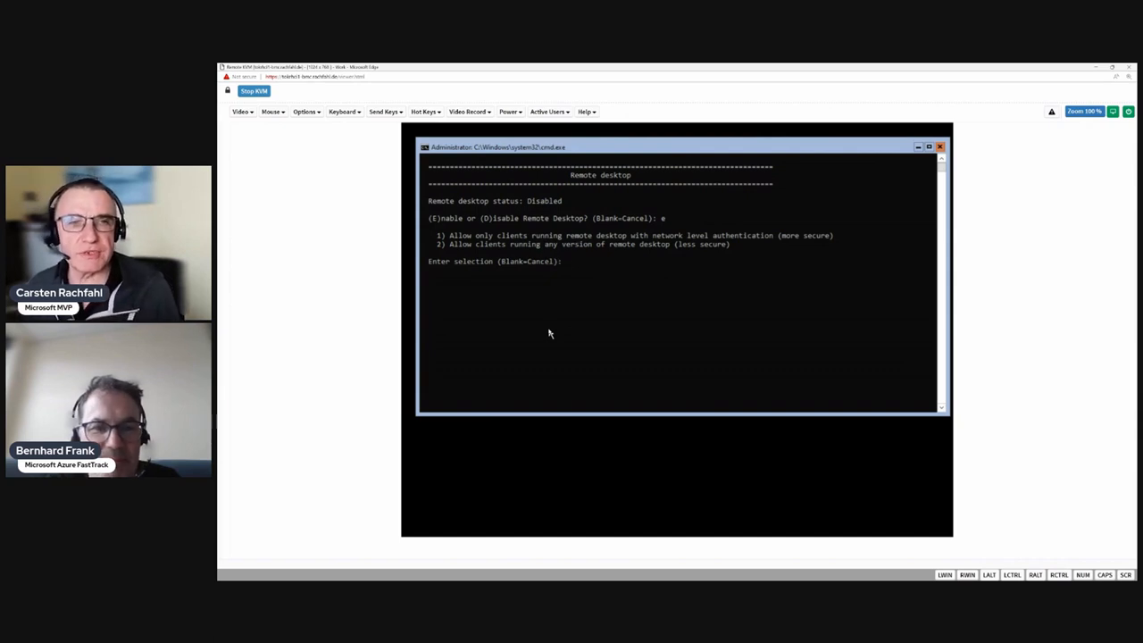
{"action": "type", "text": "1"}
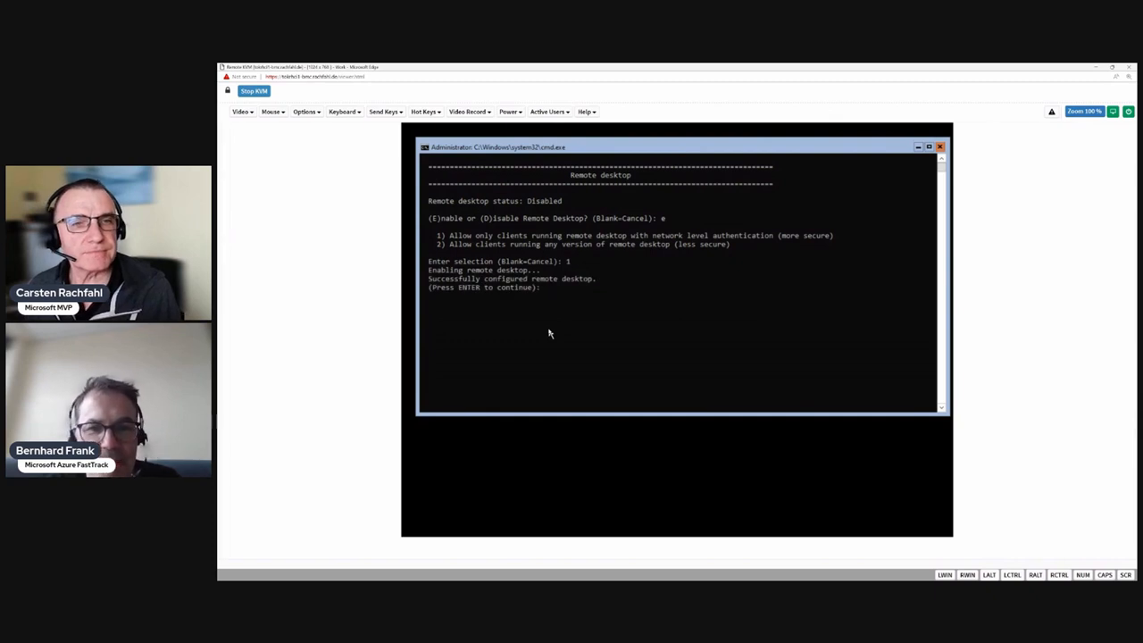
{"action": "key", "text": "enter"}
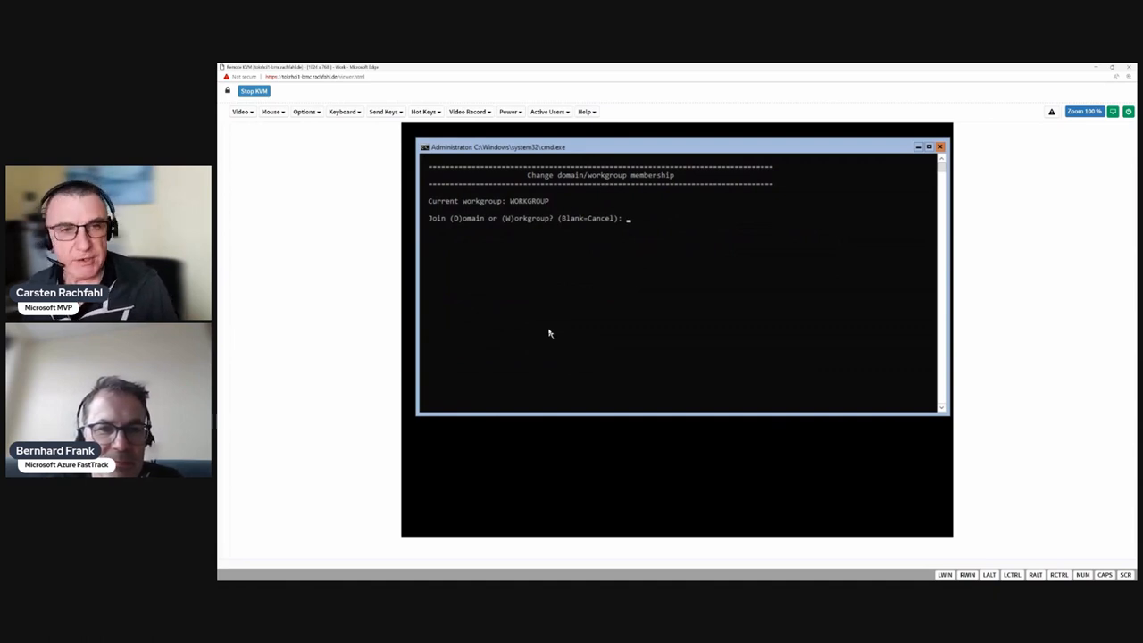
Step: Join the powerkurs.local domain using the powerkurs\admincr account and its password
{"action": "type", "text": "d"}
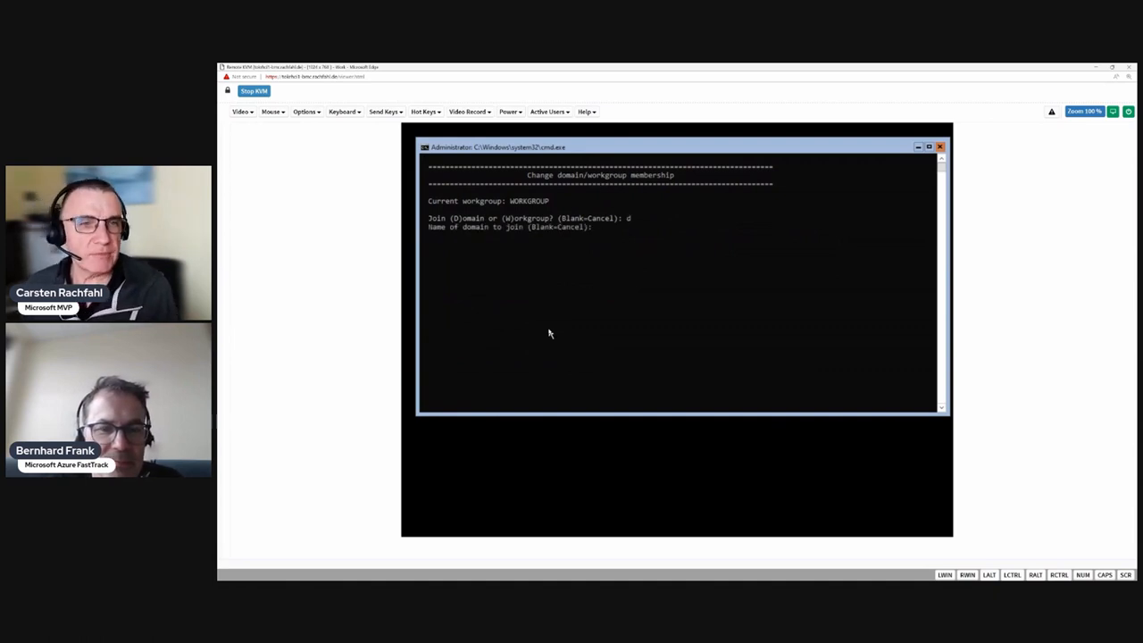
{"action": "type", "text": "powerkurs.local"}
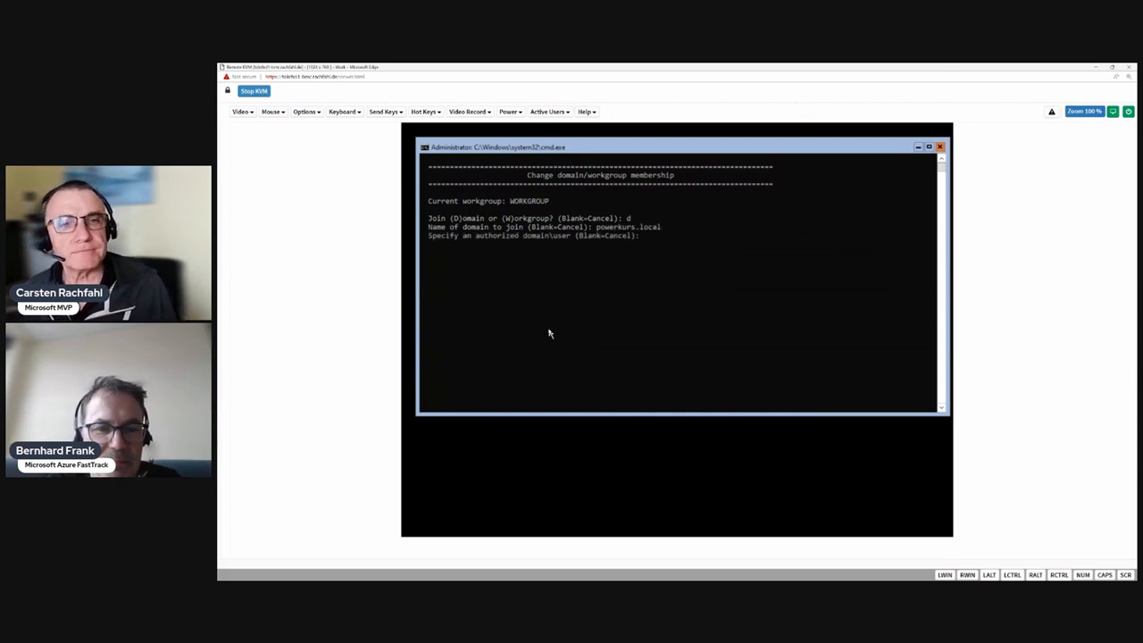
{"action": "type", "text": "powerkurs\\"}
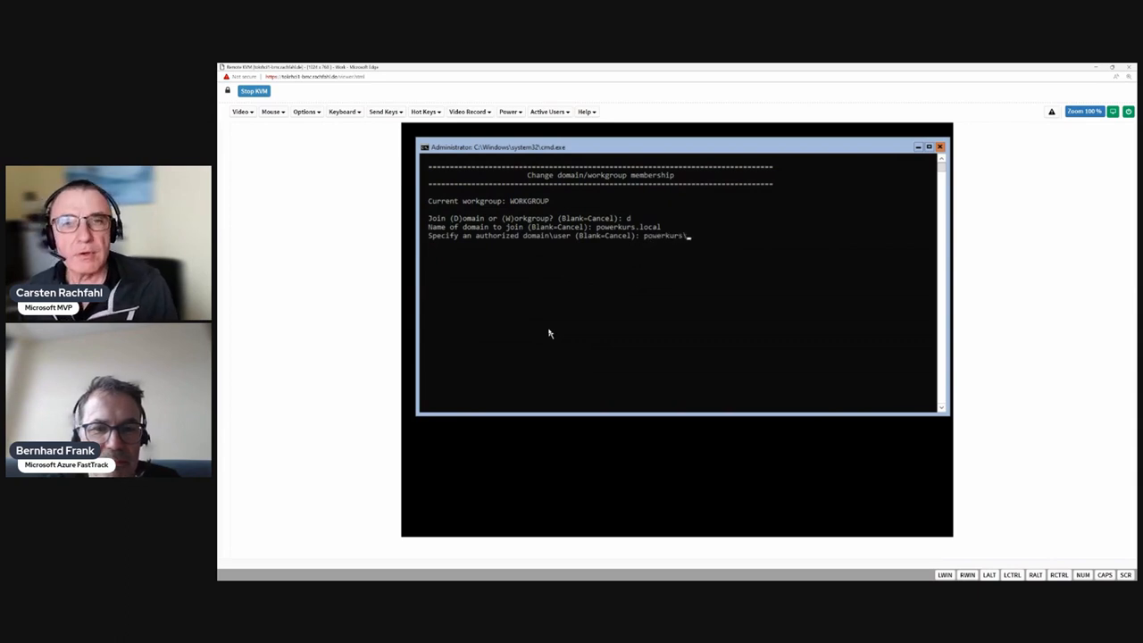
{"action": "type", "text": "admincr"}
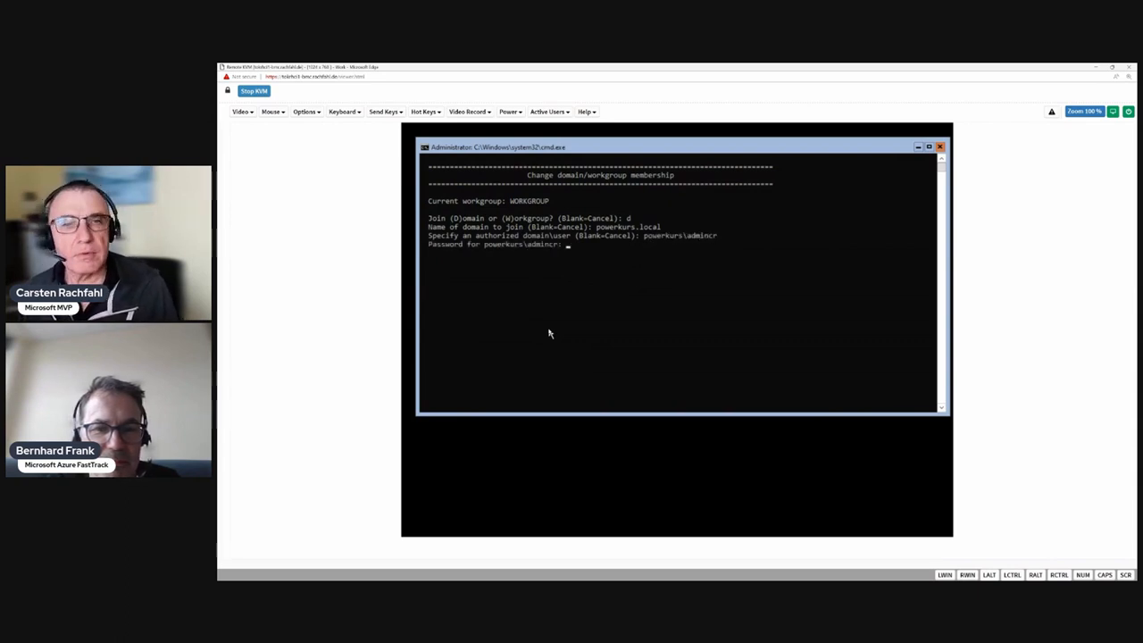
{"action": "type", "text": "****"}
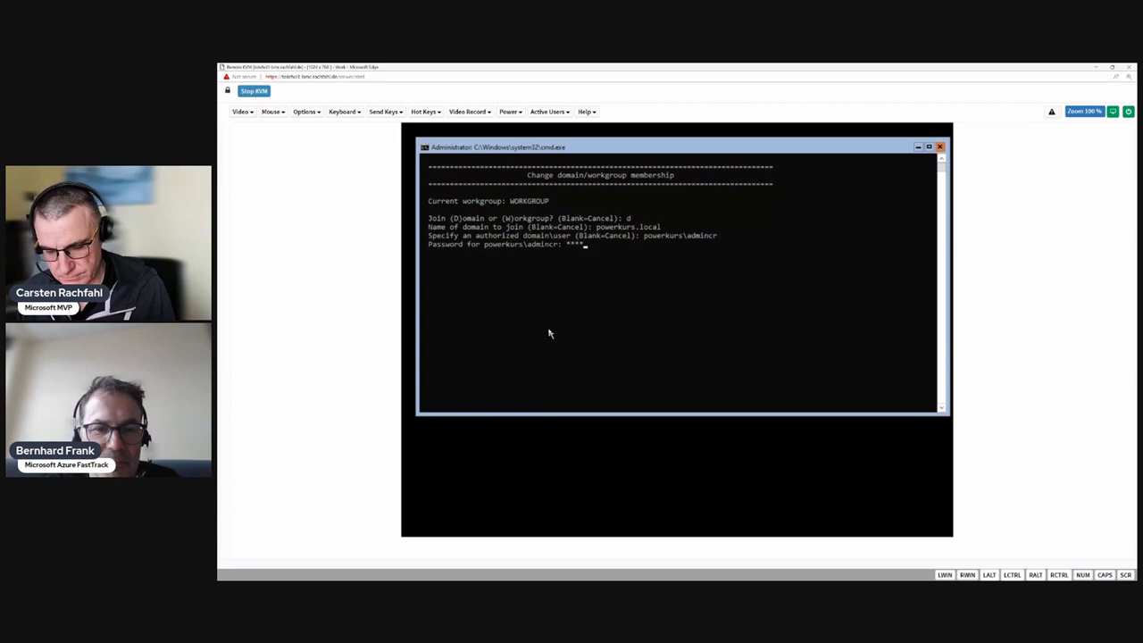
{"action": "key", "text": "enter"}
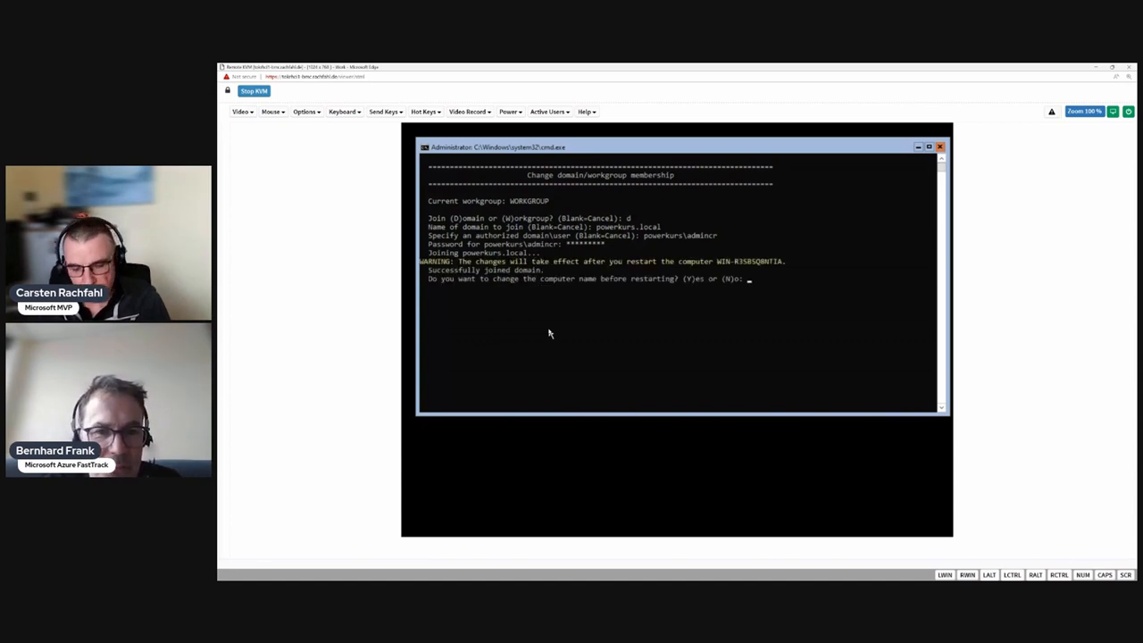
Step: Rename the computer to TOEHCI1, confirming with the domain admin password
{"action": "type", "text": "y"}
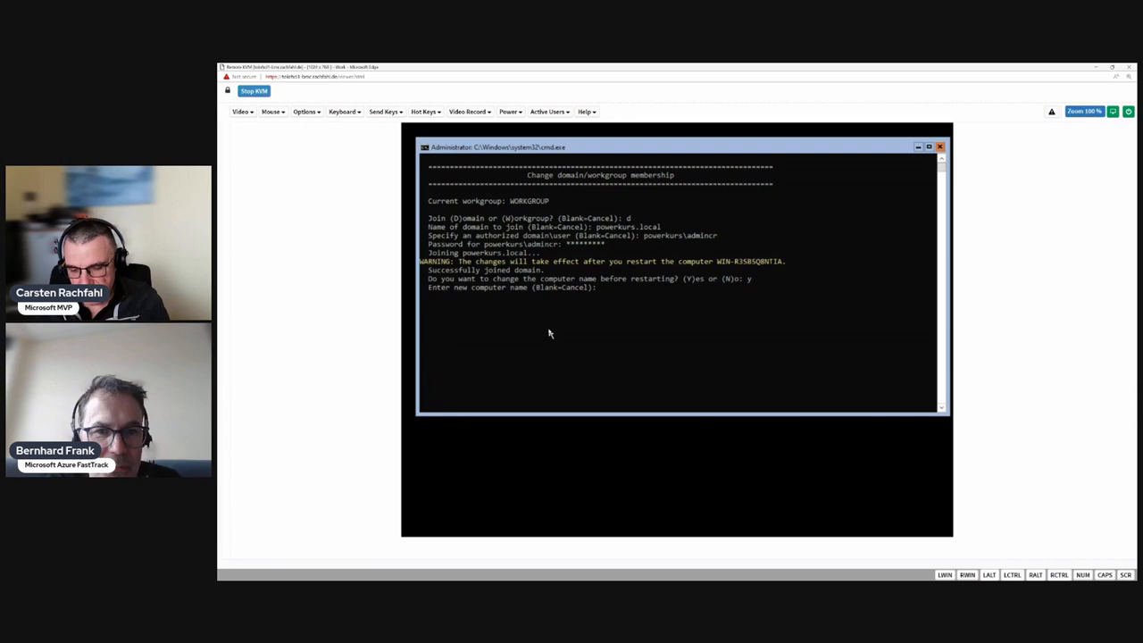
{"action": "type", "text": "ToKr"}
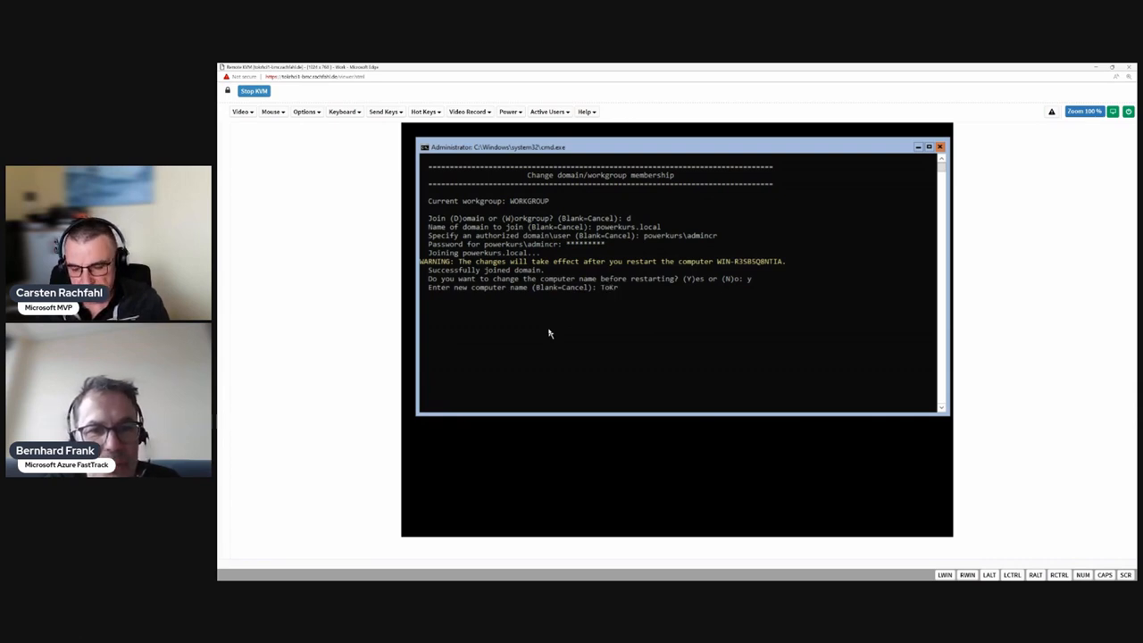
{"action": "type", "text": "HCT"}
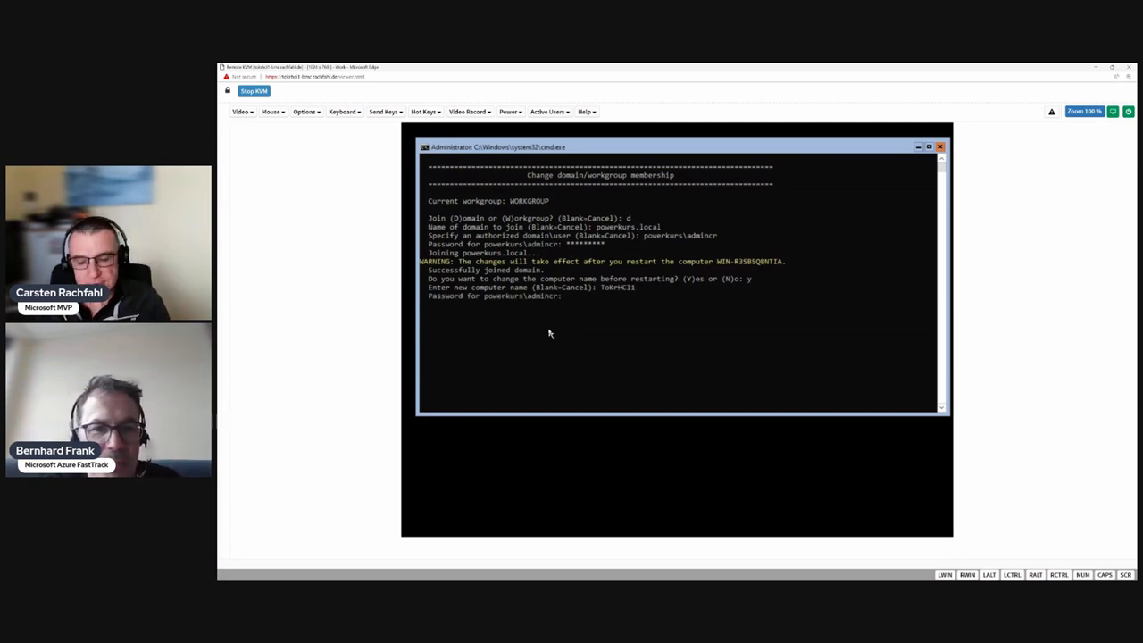
{"action": "type", "text": "****"}
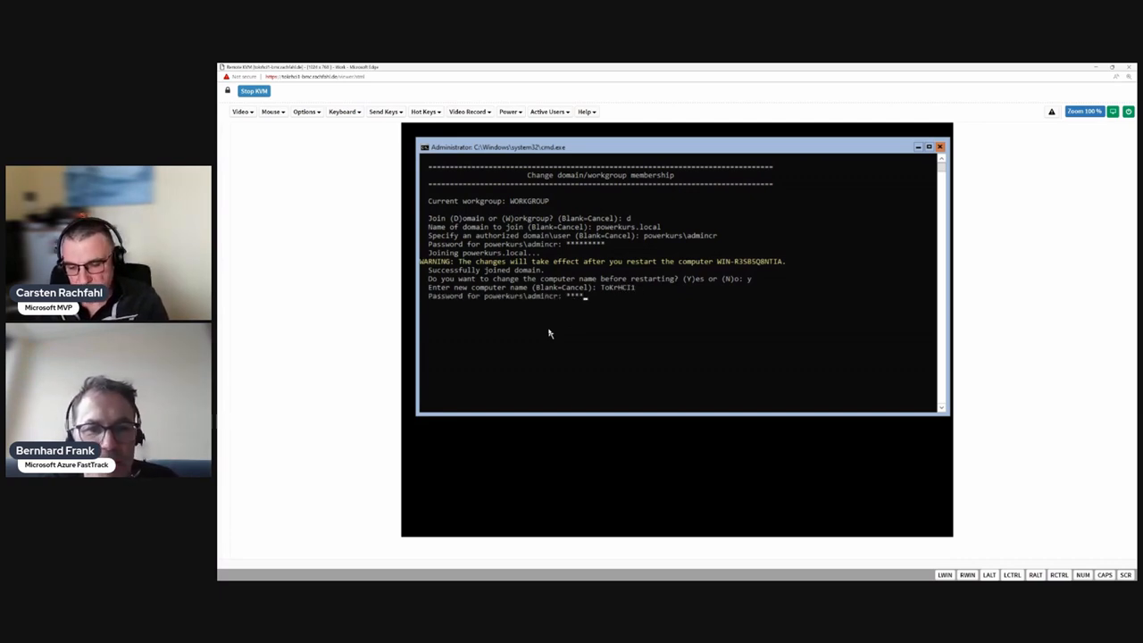
{"action": "key", "text": "enter"}
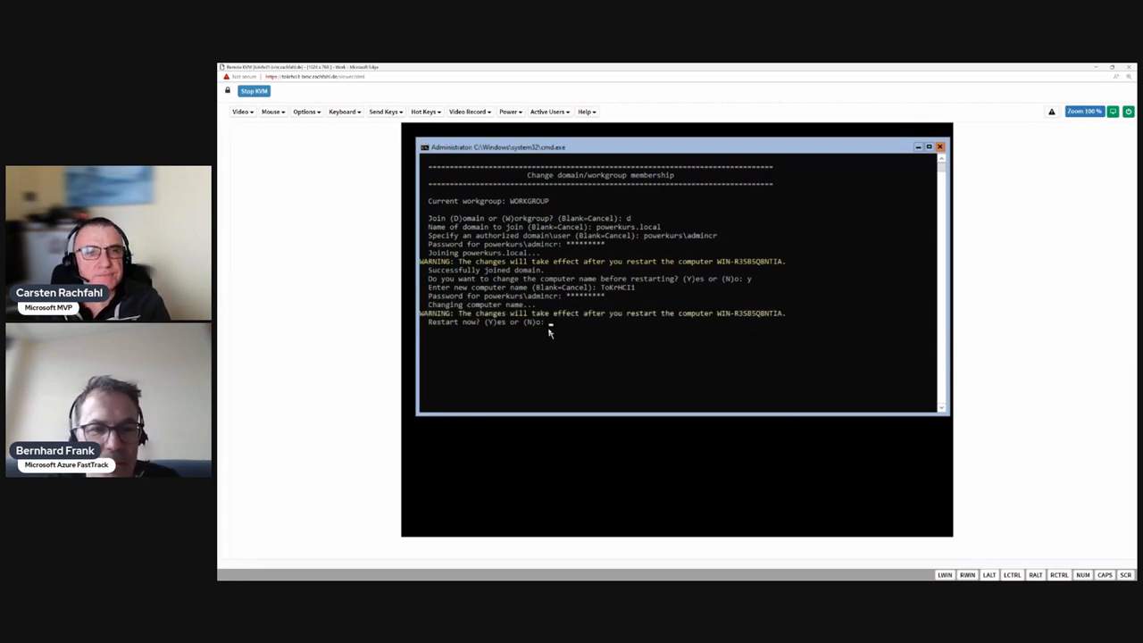